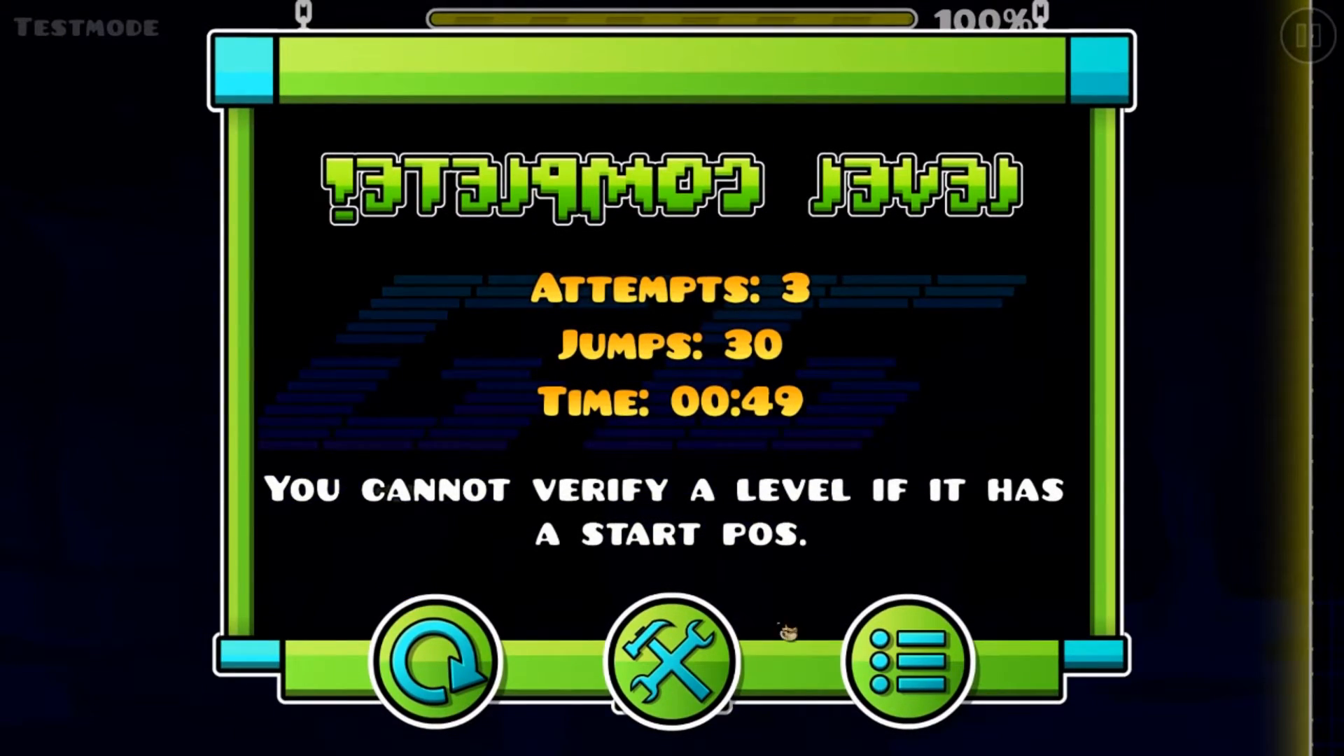
Step: Return from the Level Complete results screen to the level editor
left_click(671, 664)
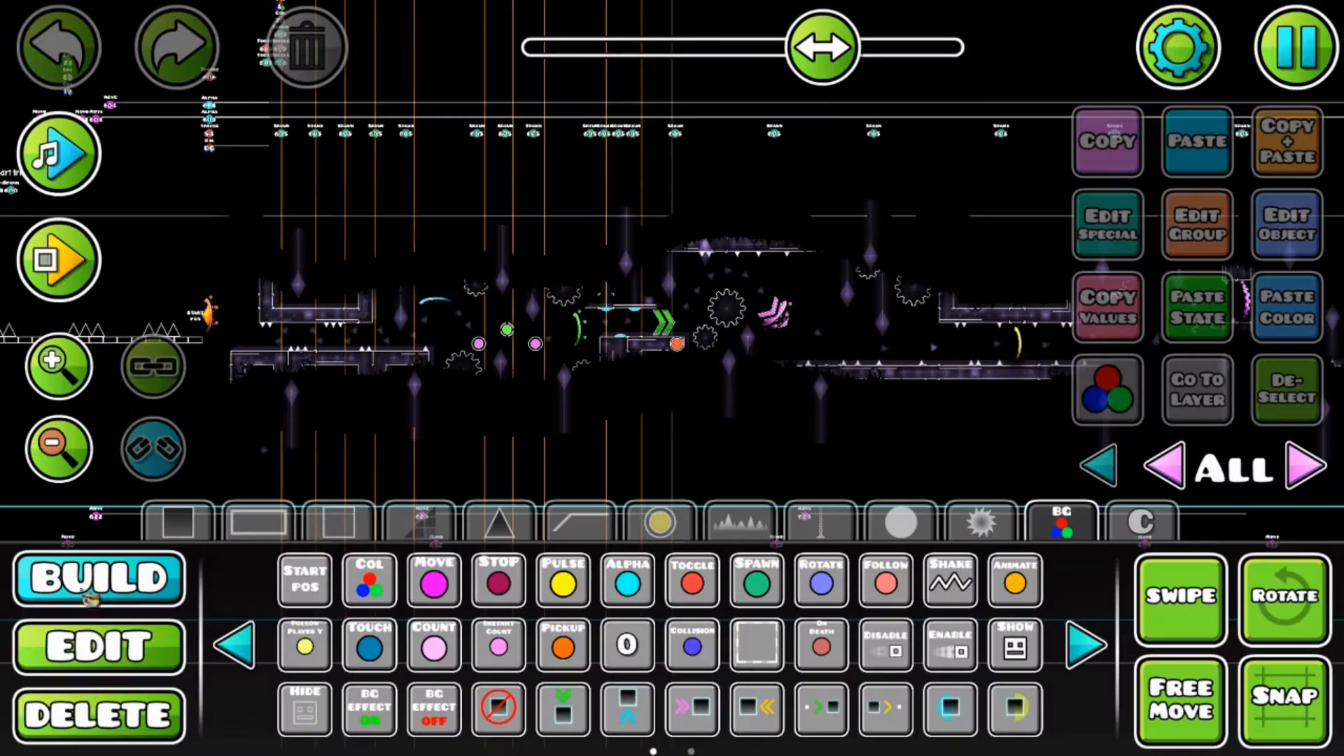